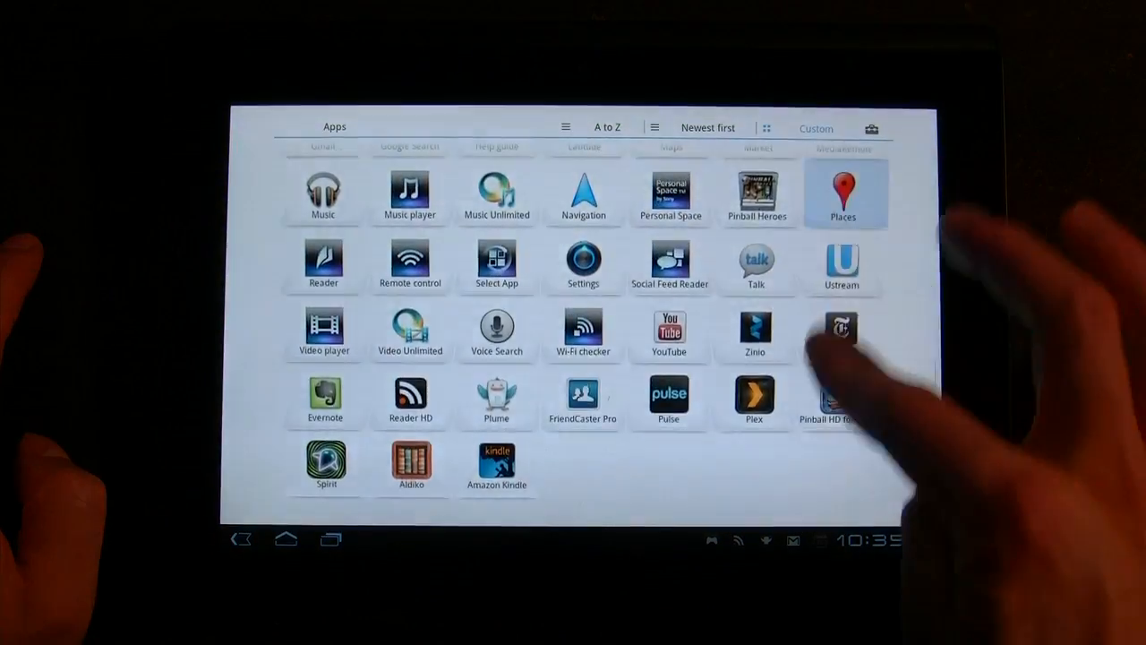
- Reach Settings via the quick panel and view the Storage usage breakdown
scroll("up", 3)
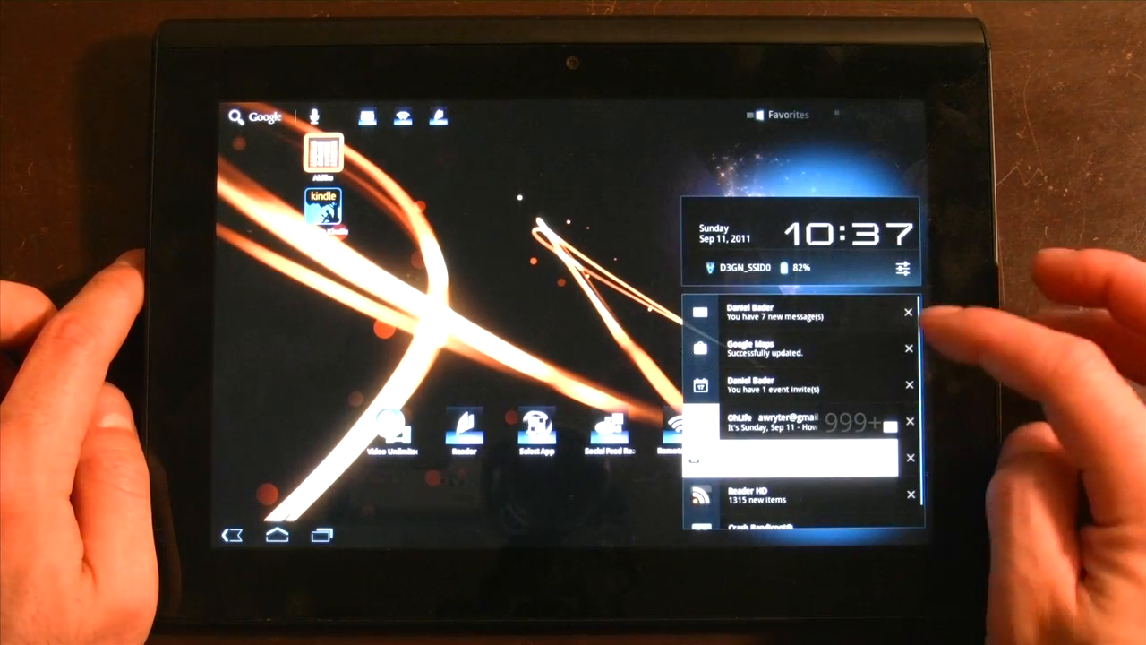
left_click(903, 269)
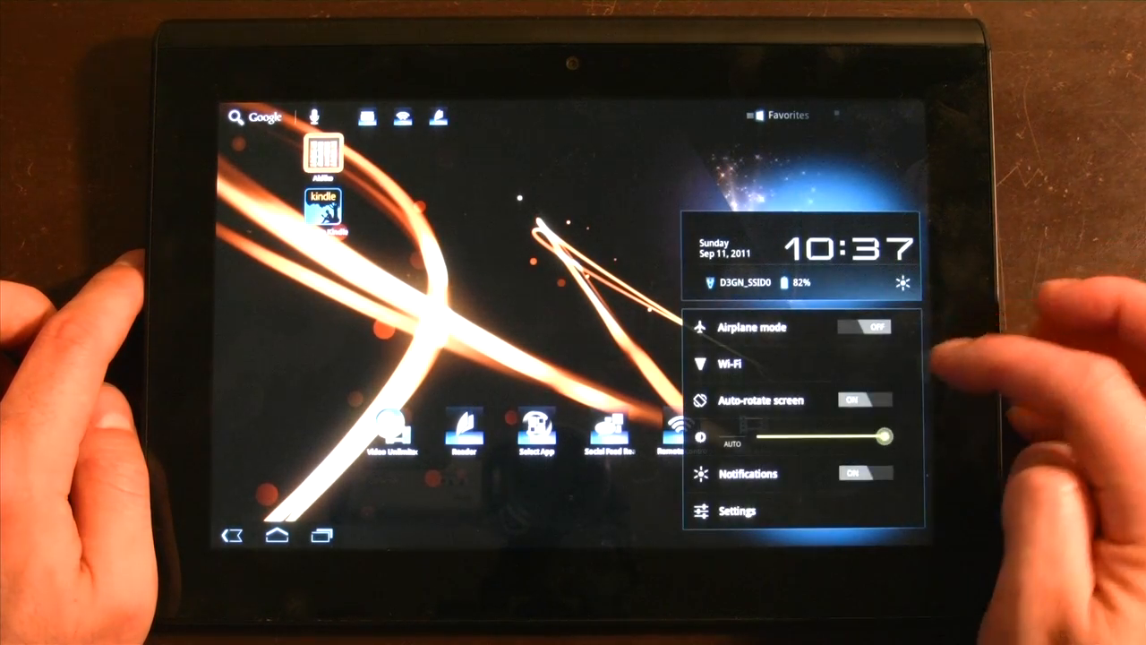
left_click(738, 513)
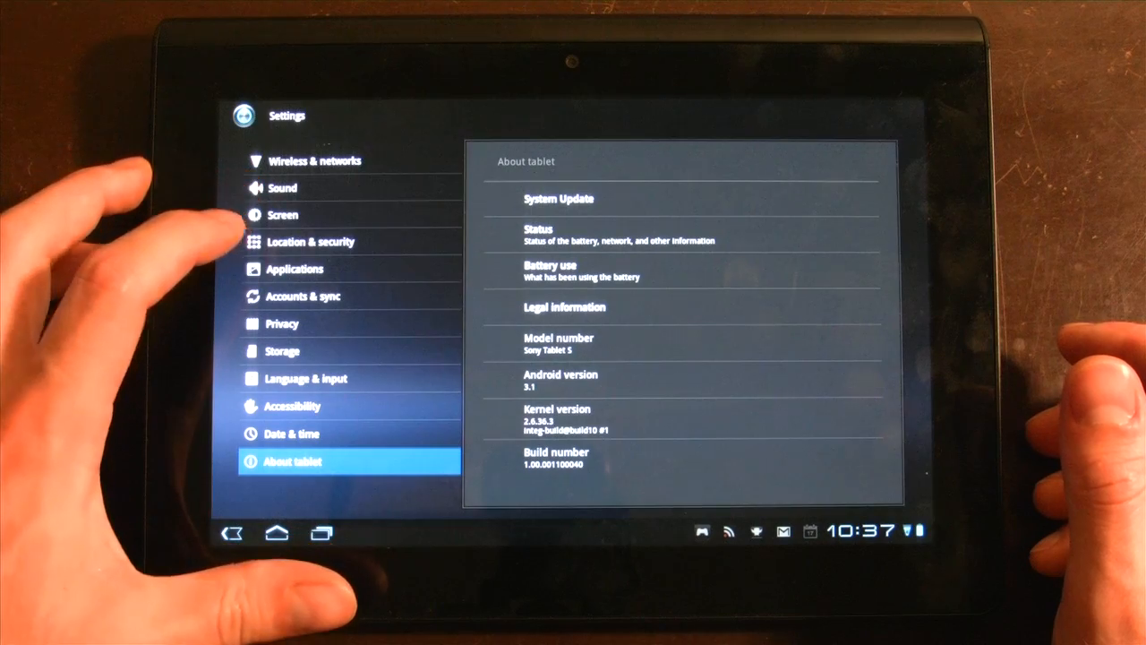
left_click(283, 349)
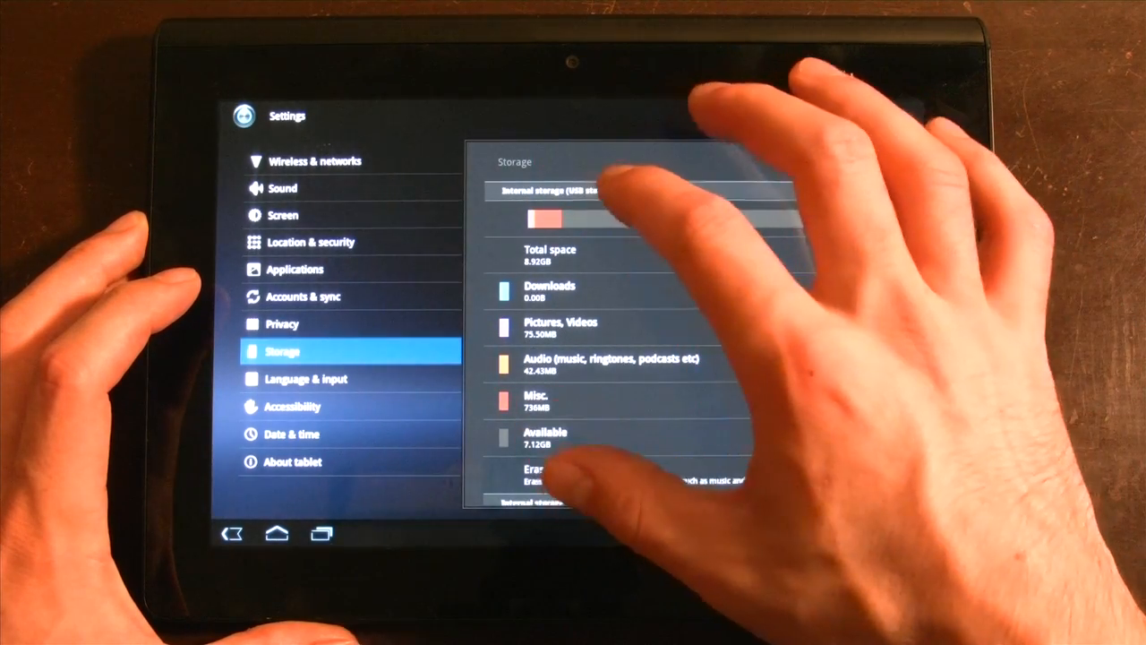
scroll("down", 3)
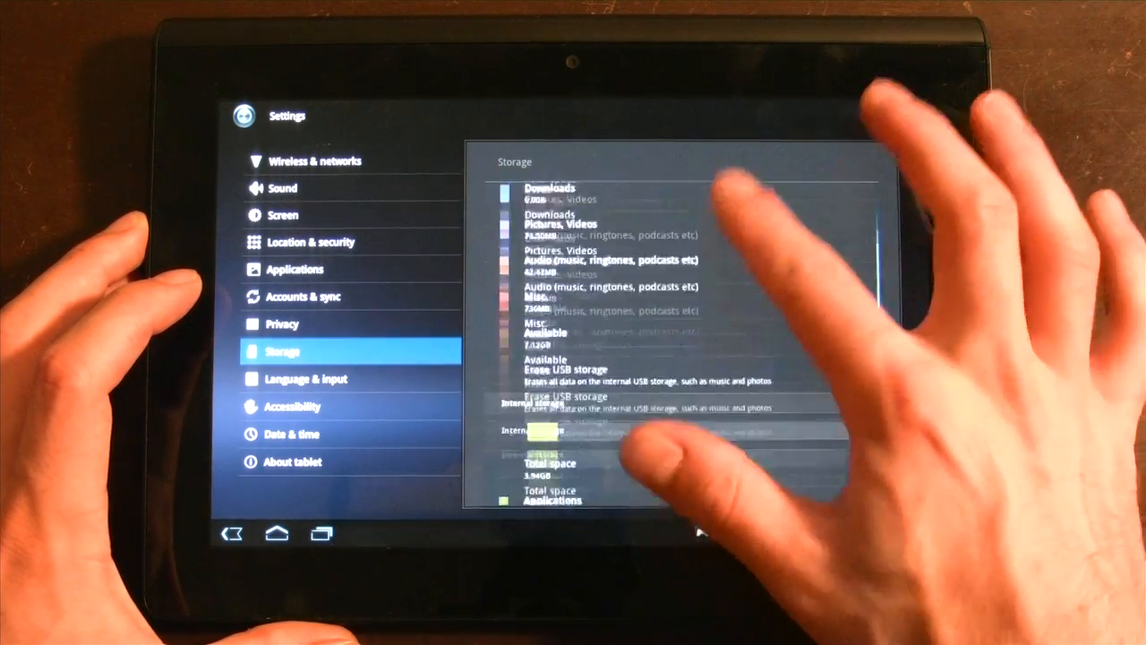
scroll("down", 3)
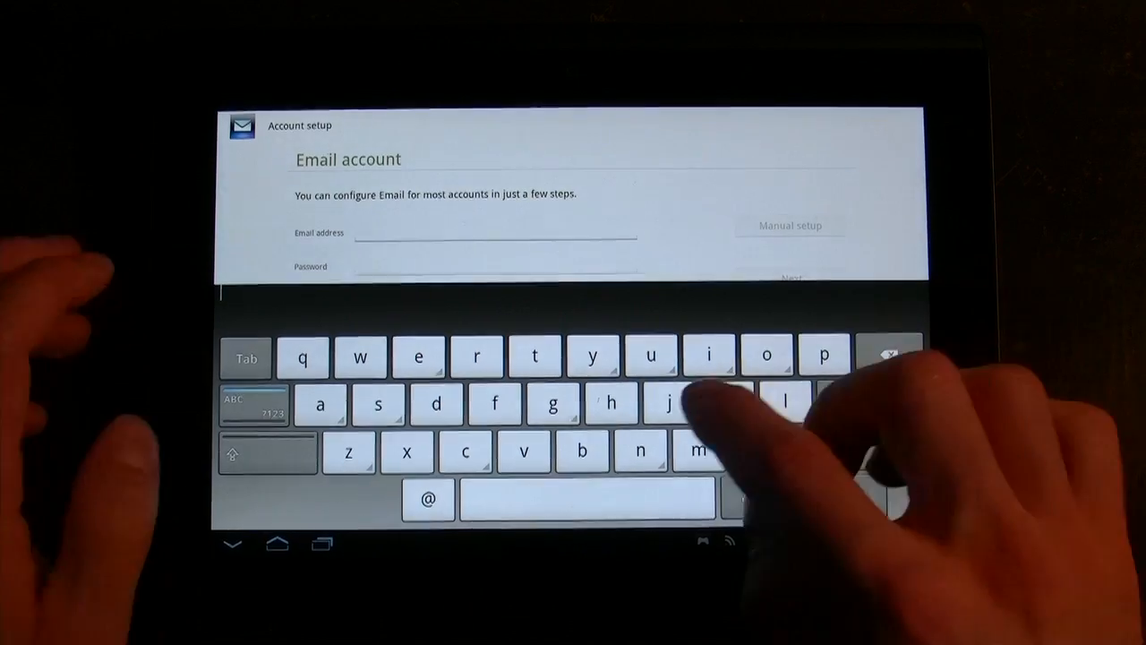
- Enter the first letter 'h' in the Email address field of Account setup
left_click(611, 403)
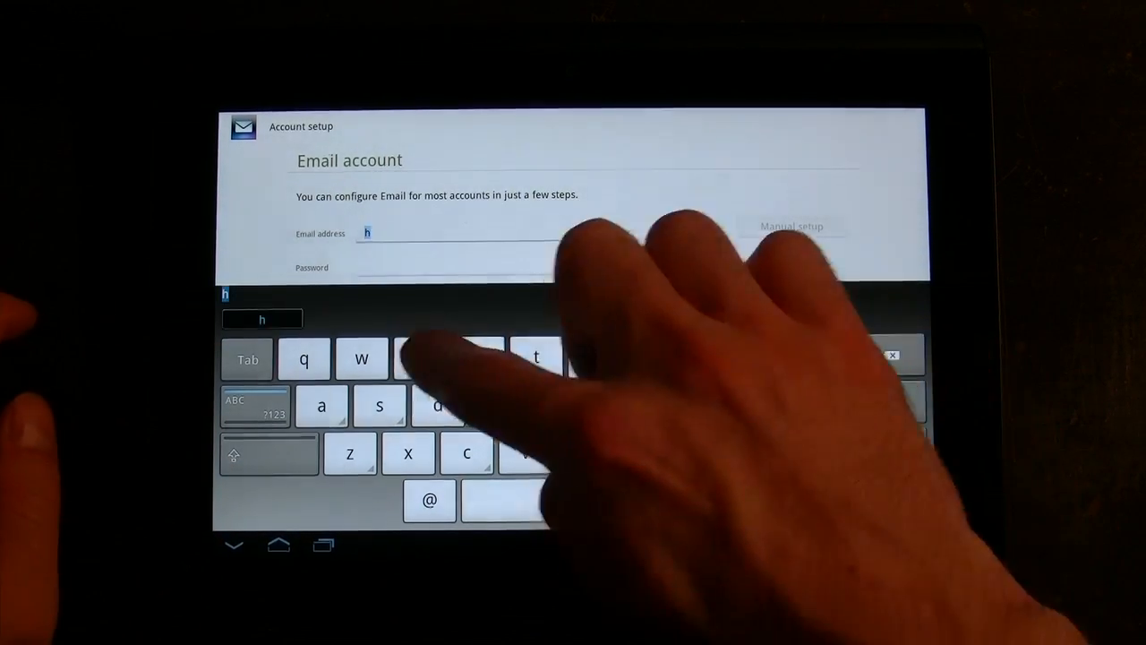